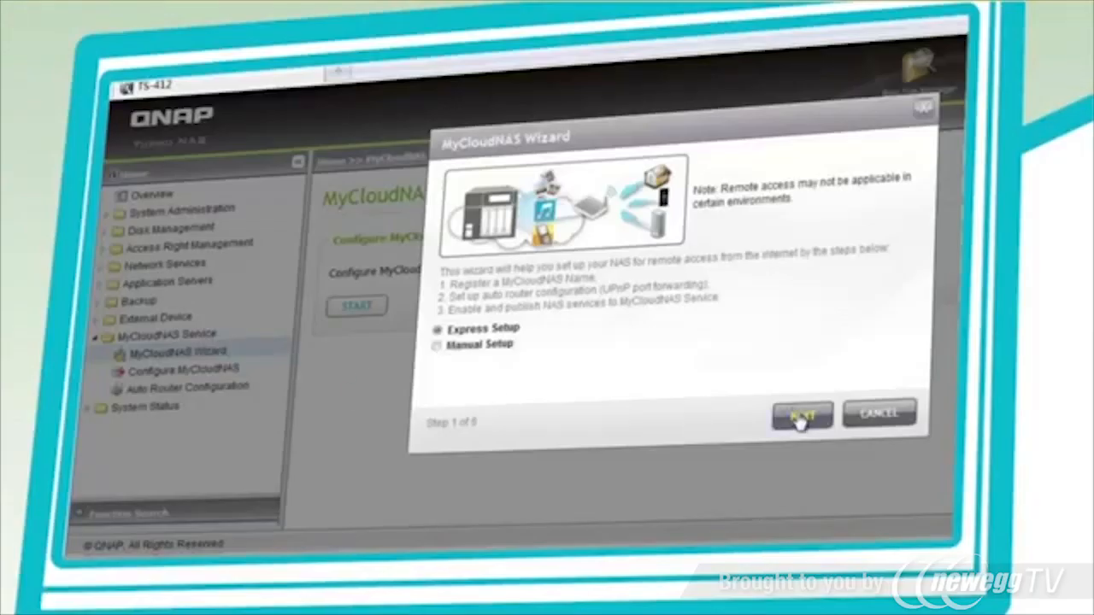
Step: Complete Express Setup with qnap1234 as the MyCloudNAS remote-access name
click(800, 415)
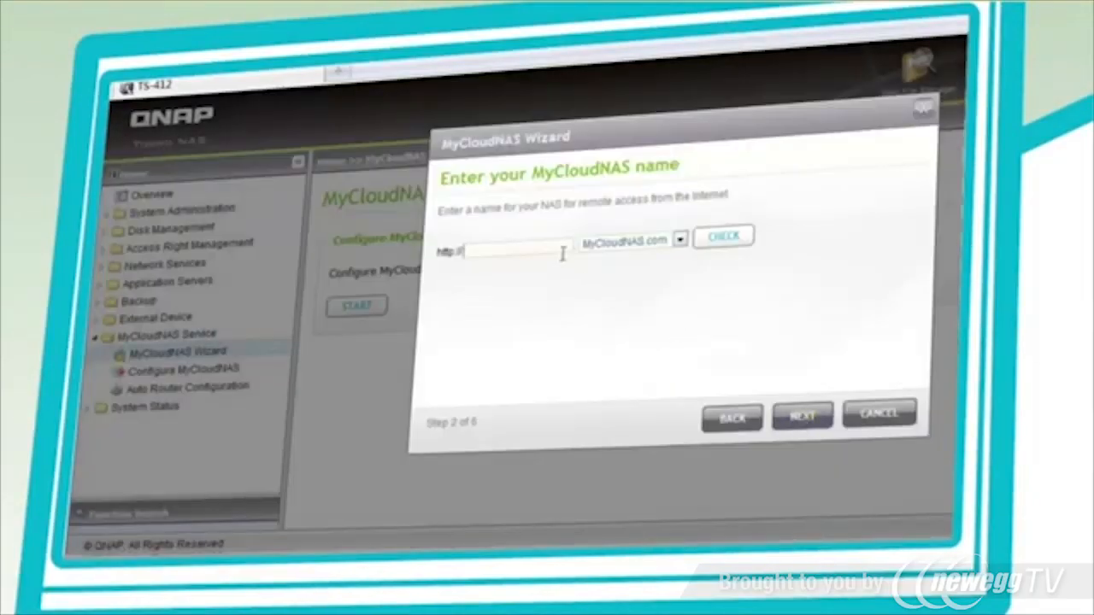
text(qnap1234)
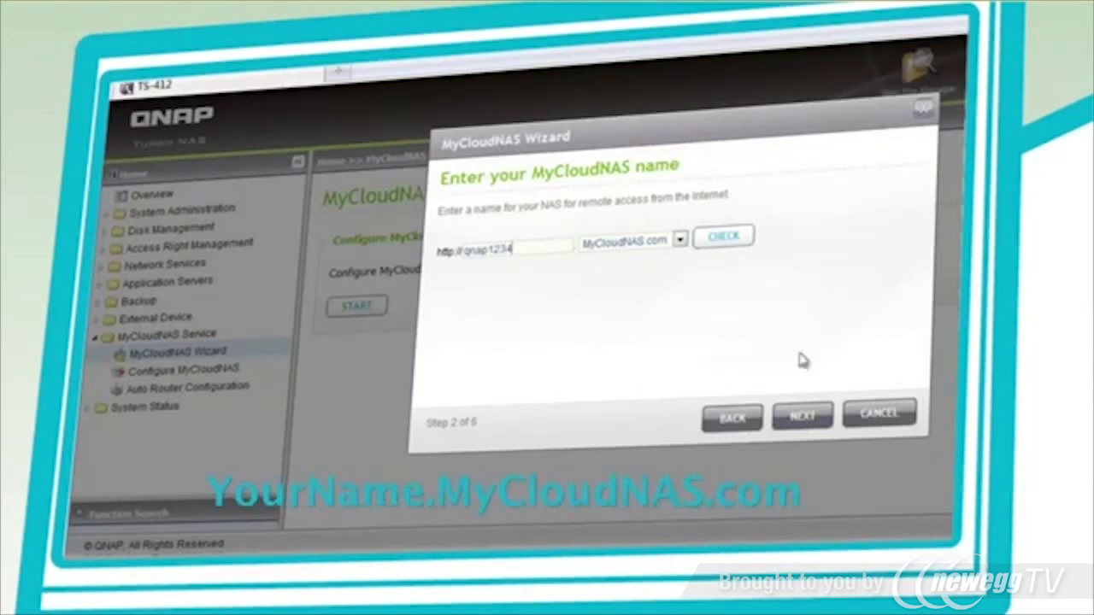
click(802, 417)
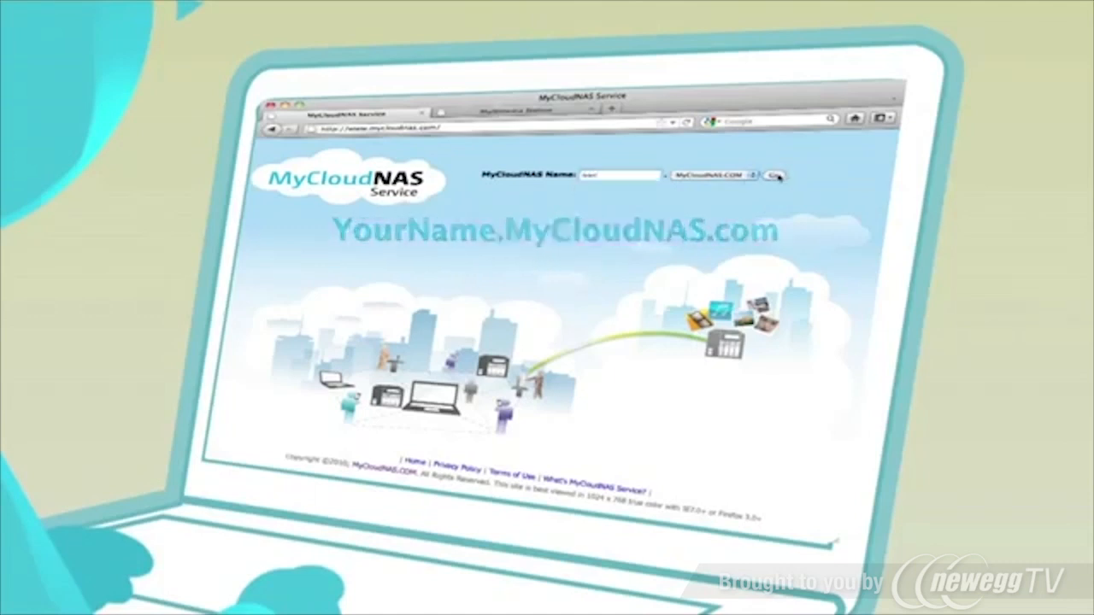
Step: From Applications and Services, enter Multimedia Station to view the NAS photo thumbnails
click(776, 174)
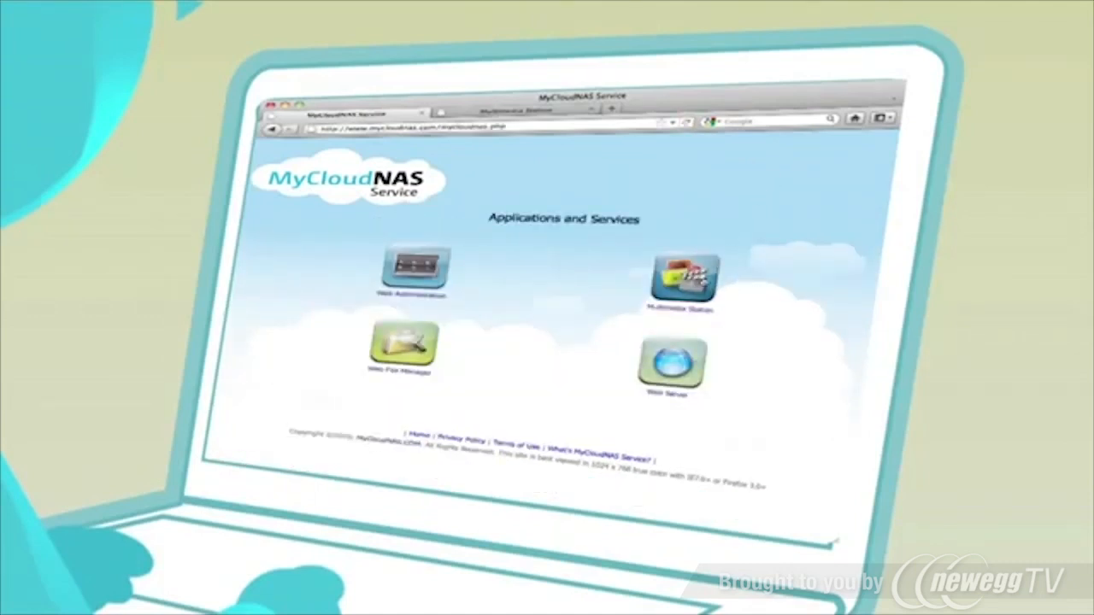
click(680, 282)
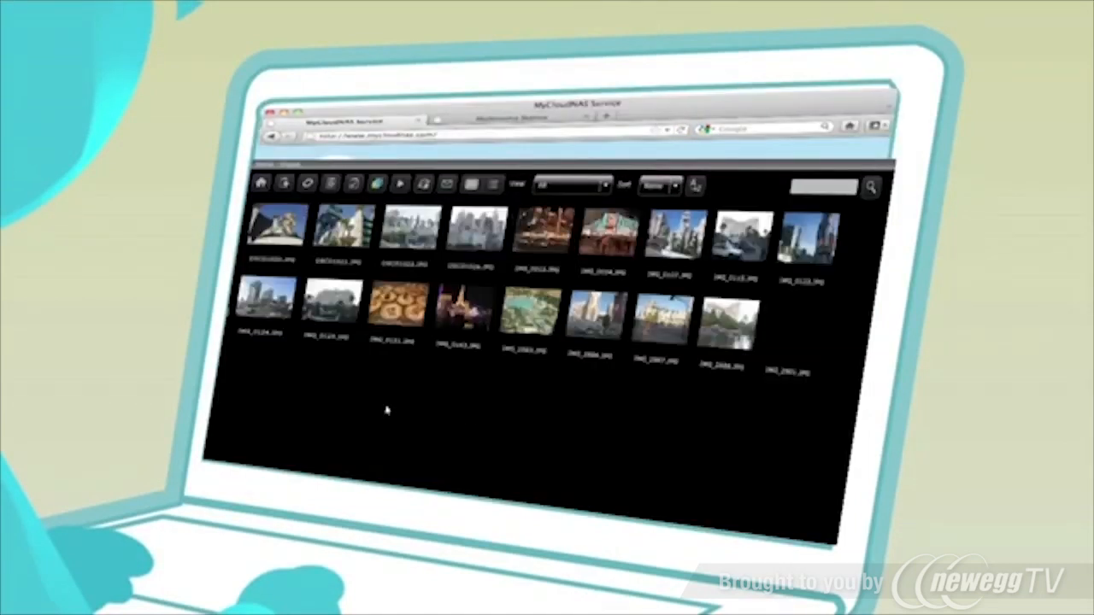